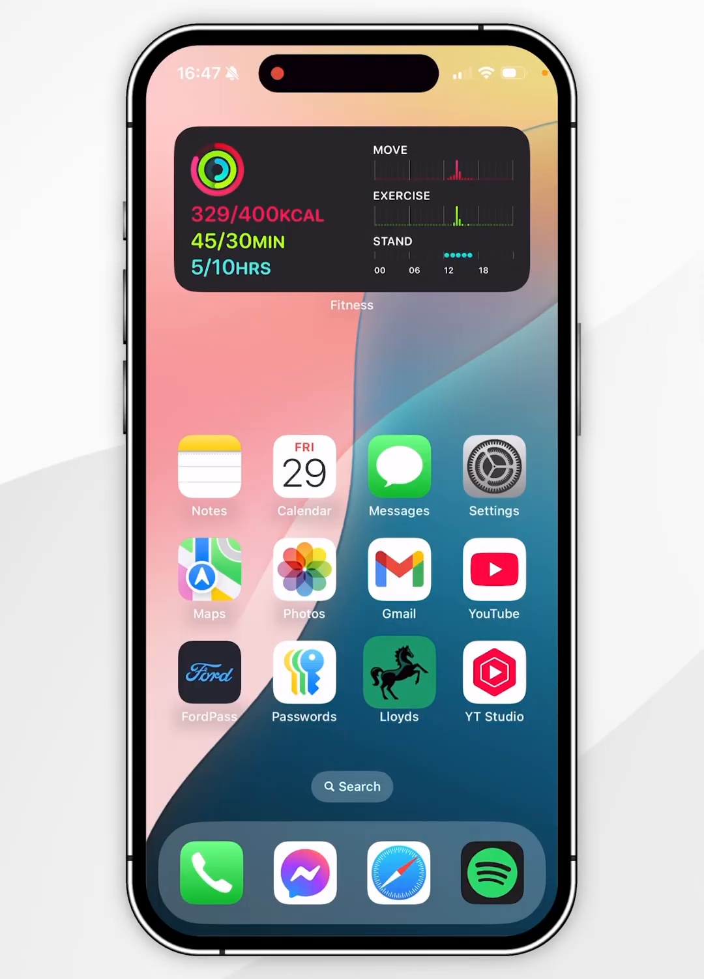
- Enter jiggle mode and drop YT Studio onto Lloyds, forming a folder named Finance
{"action": "left_click", "coordinate": [399, 672]}
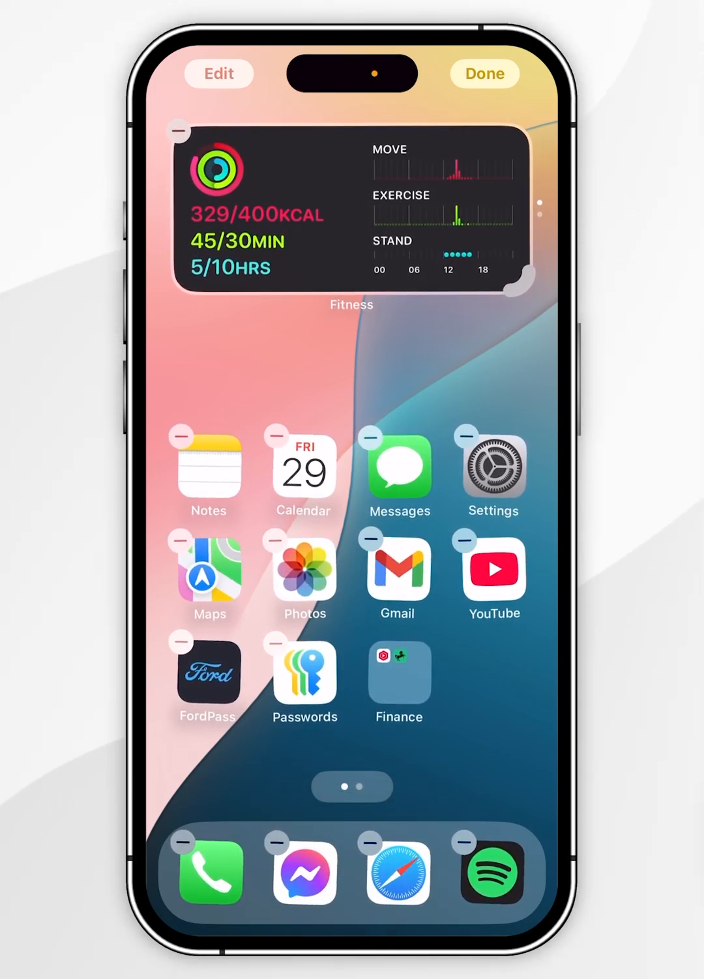
- Rename the Finance folder to 'Folder' and drag YouTube into it
{"action": "left_click", "coordinate": [399, 673]}
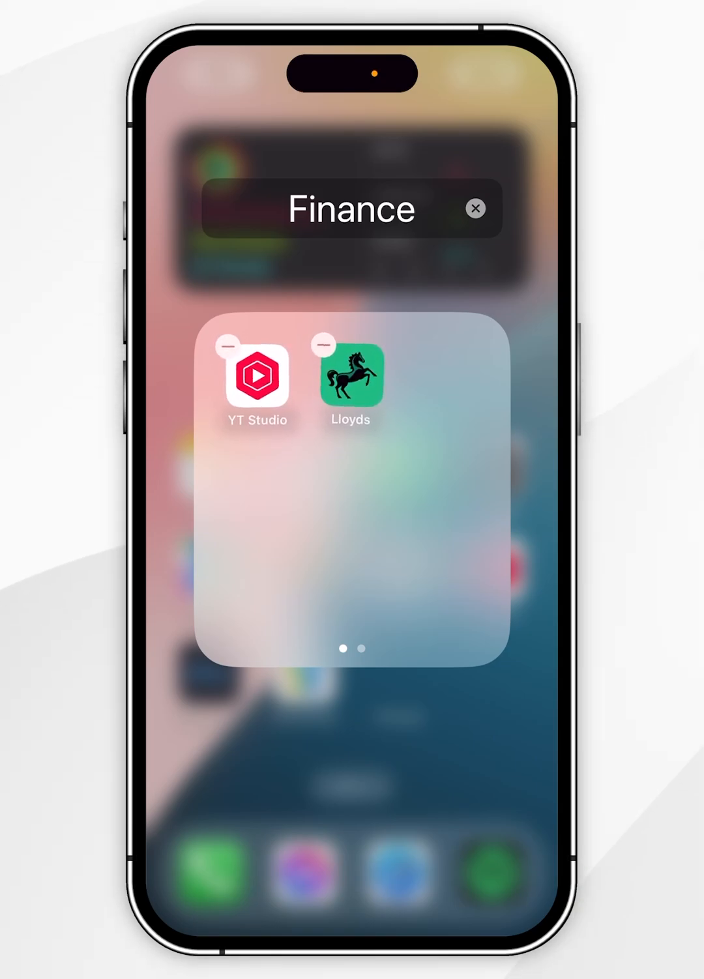
{"action": "left_click", "coordinate": [352, 209]}
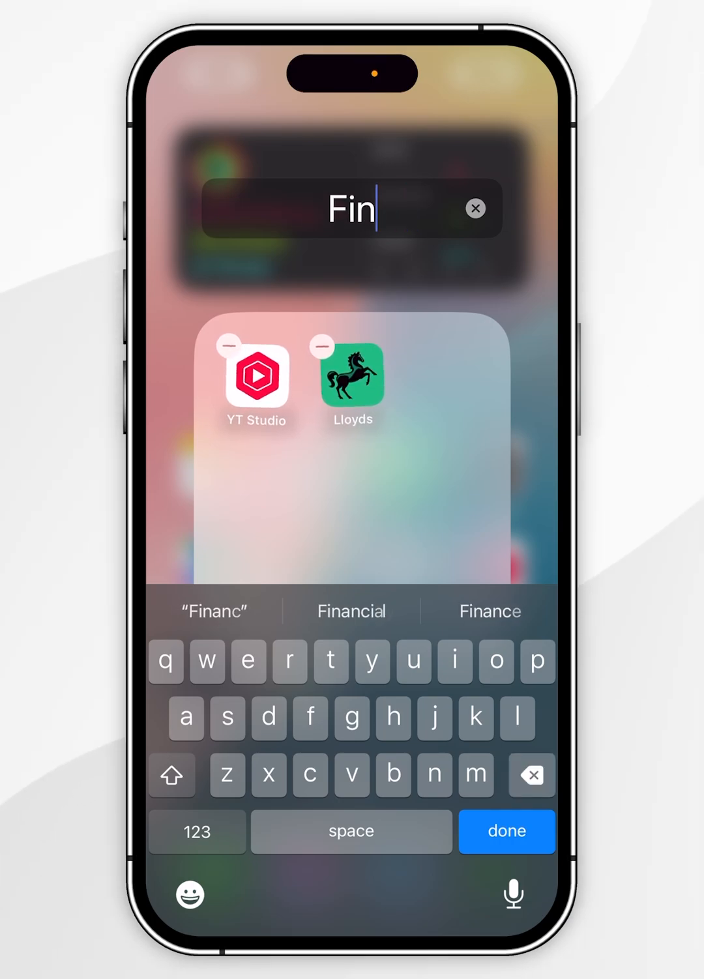
{"action": "type", "text": "Folder"}
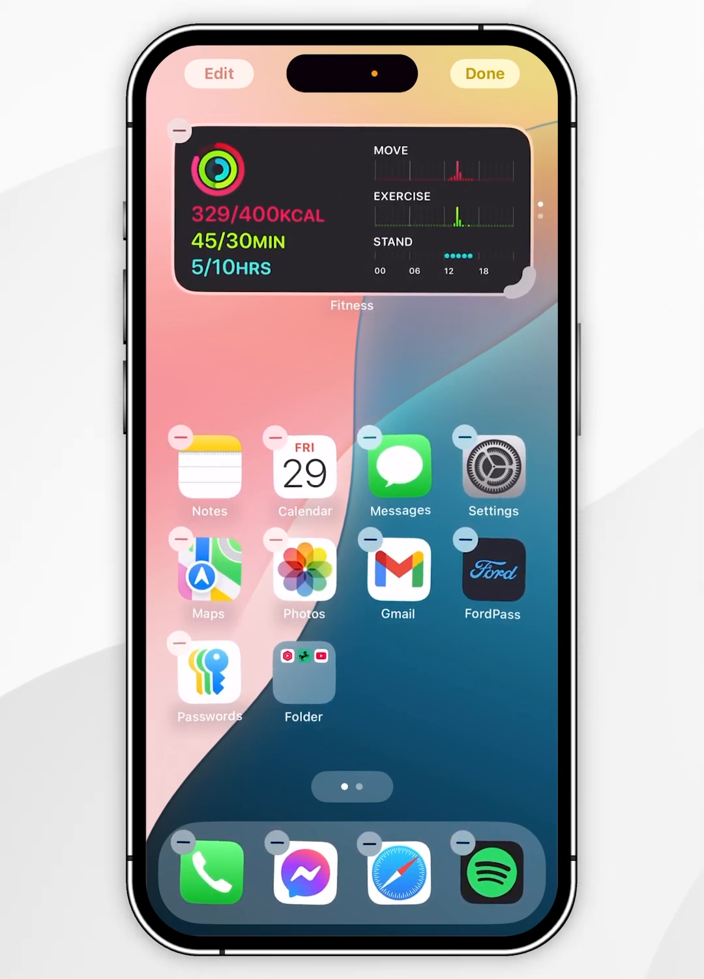
- Exit jiggle mode so the three-app Folder settles beside Passwords
{"action": "left_click", "coordinate": [483, 74]}
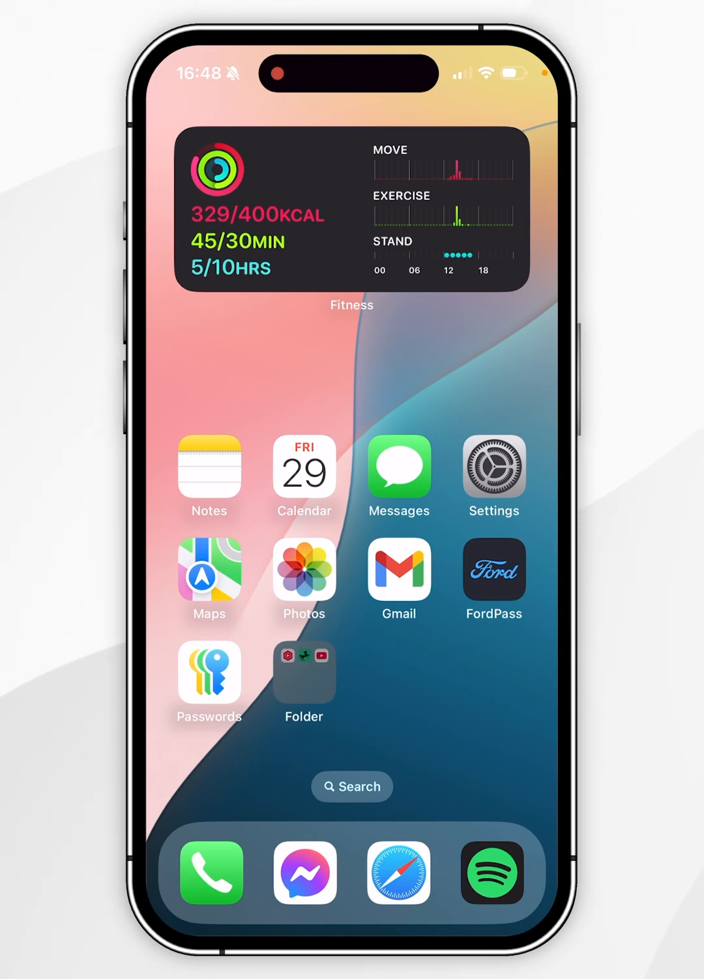
- Drag YouTube, Lloyds and YT Studio out of Folder to the top row, then exit editing
{"action": "left_click", "coordinate": [303, 674]}
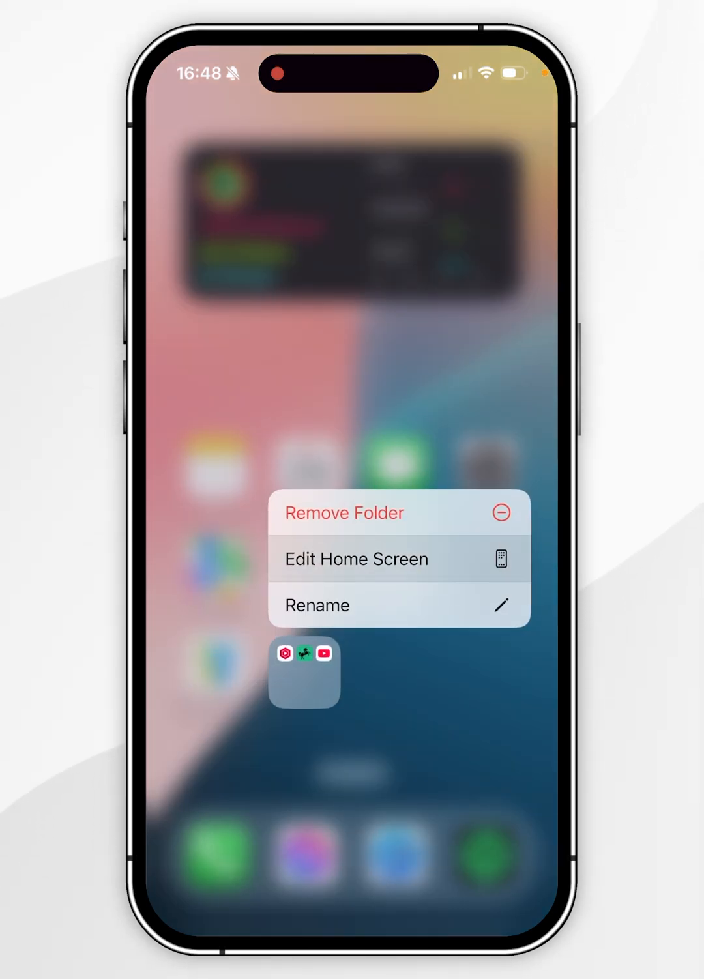
{"action": "left_click", "coordinate": [356, 559]}
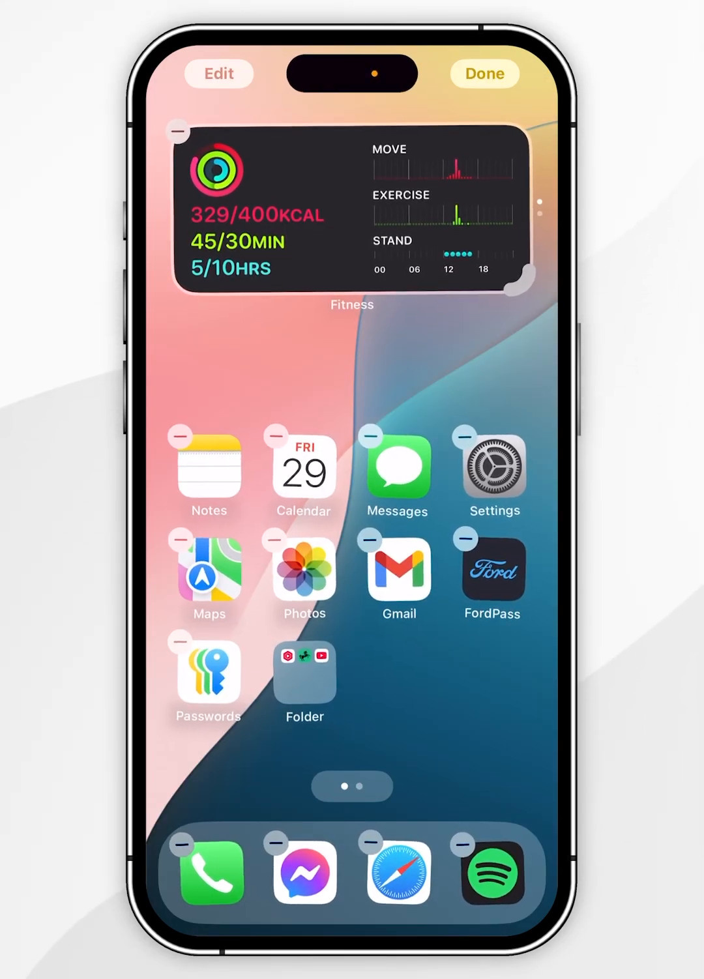
{"action": "left_click", "coordinate": [304, 675]}
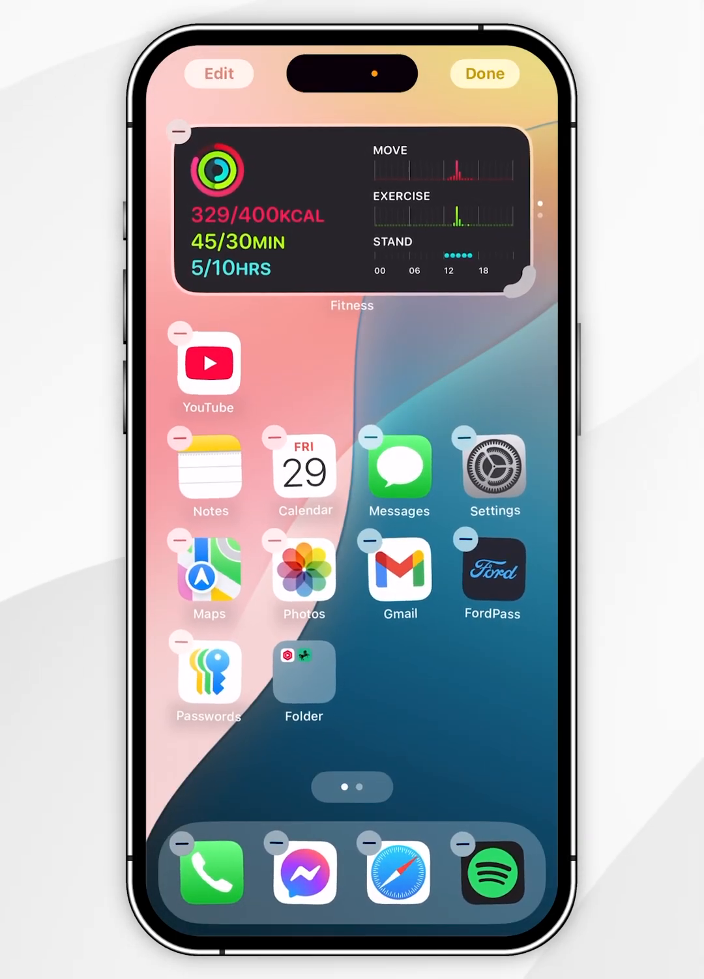
{"action": "left_click", "coordinate": [304, 671]}
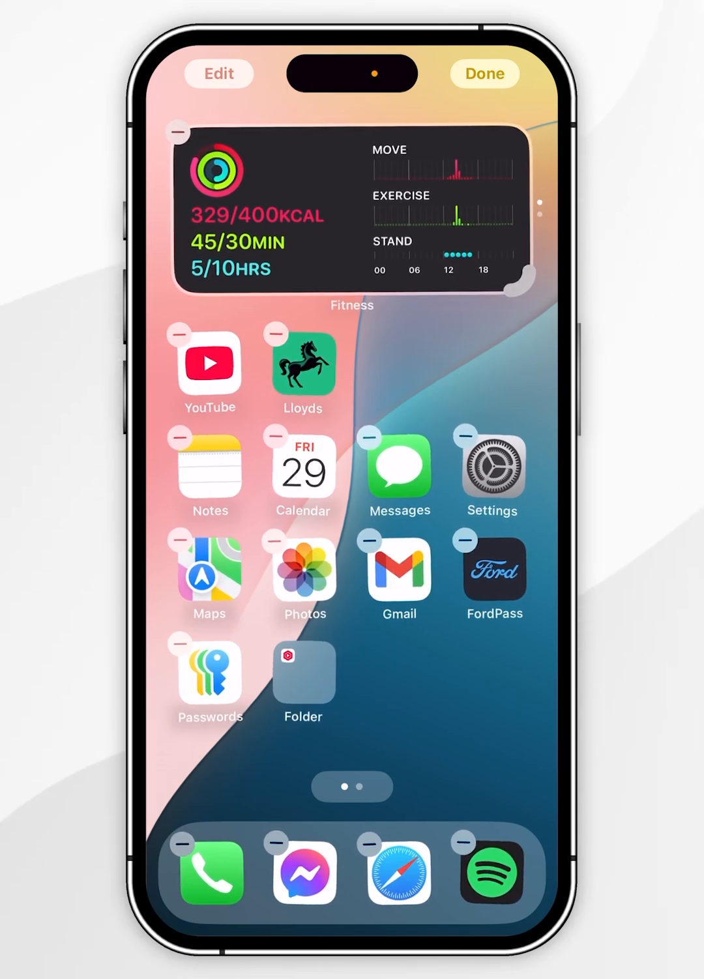
{"action": "left_click", "coordinate": [303, 675]}
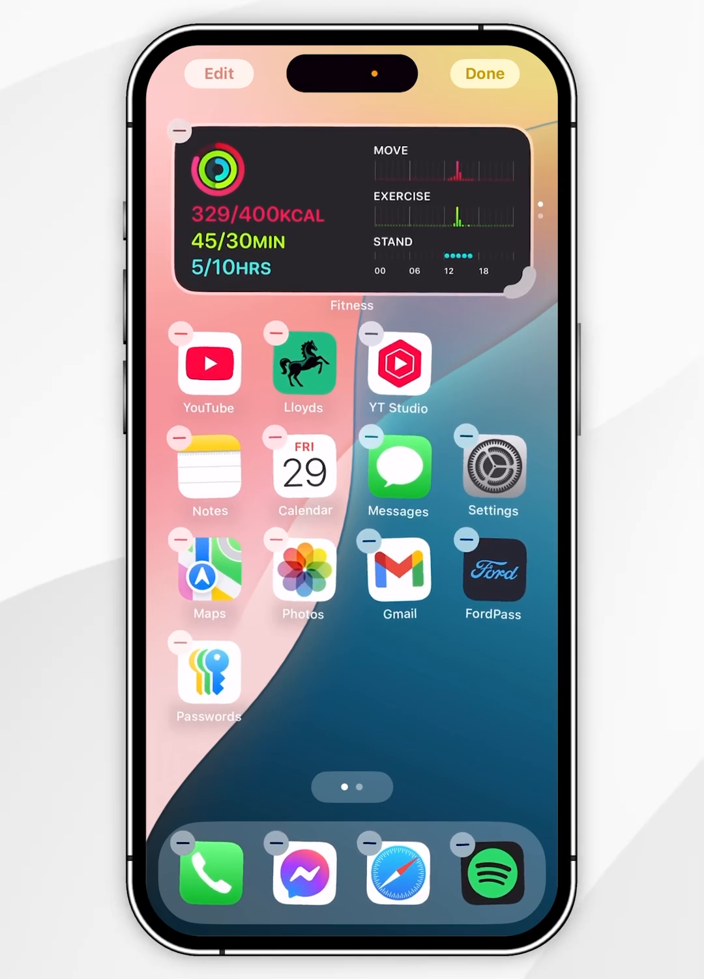
{"action": "left_click", "coordinate": [484, 73]}
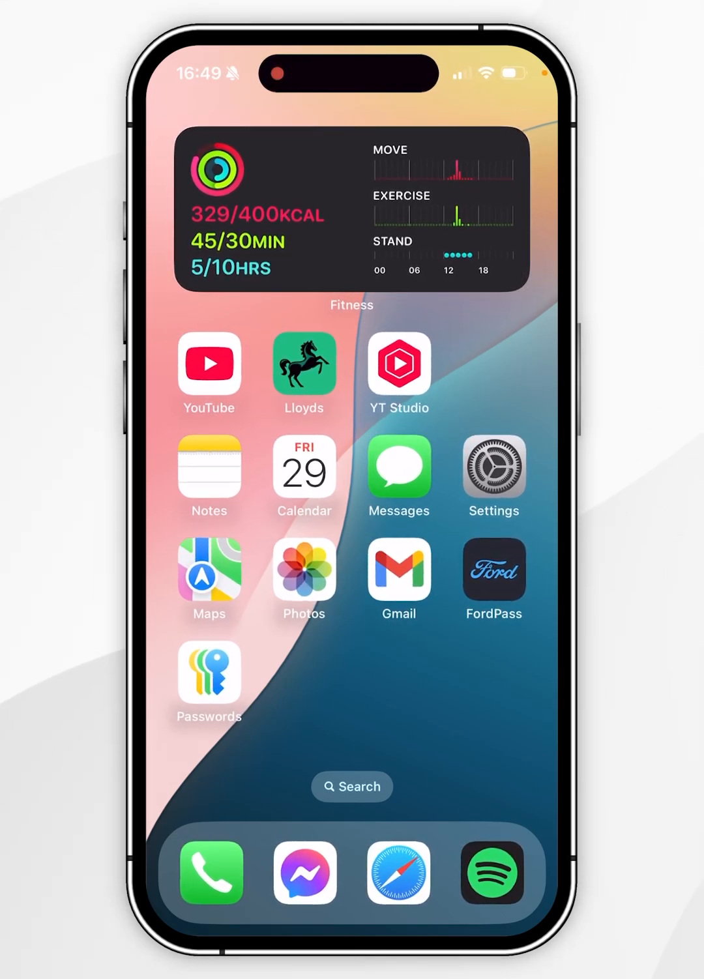